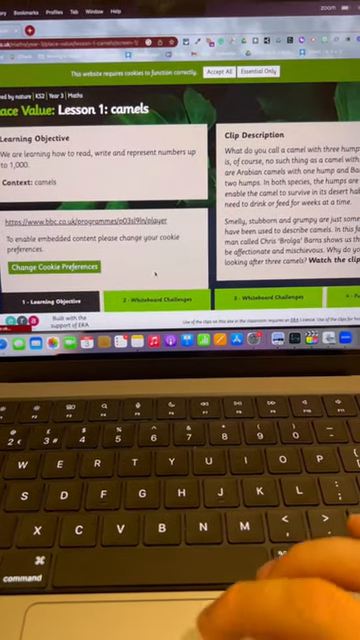
- Show The Lesson and Whiteboard Challenges sections of the camels lesson page
click(156, 296)
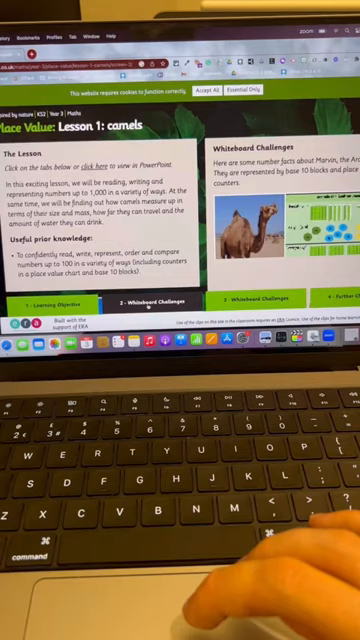